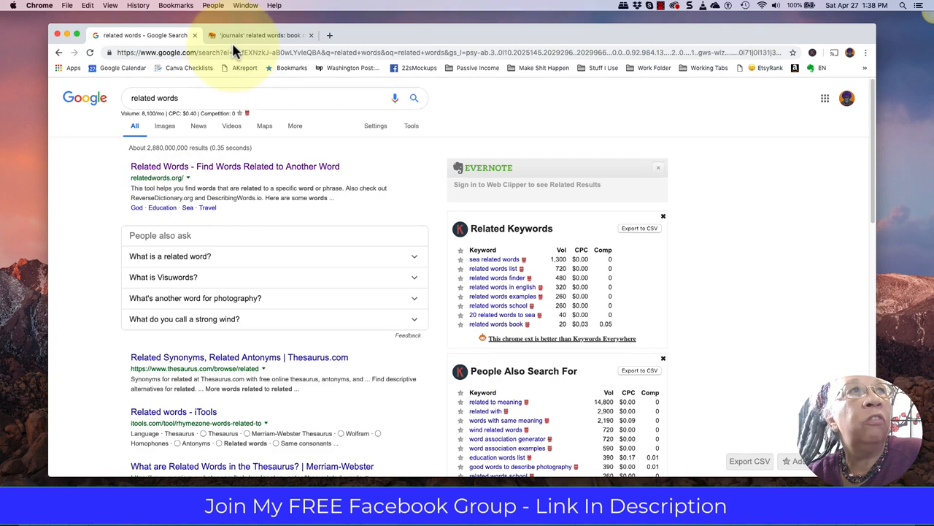
- Switch from the Google results to the RelatedWords tab listing words related to 'journals'
{"action": "left_click", "coordinate": [259, 35]}
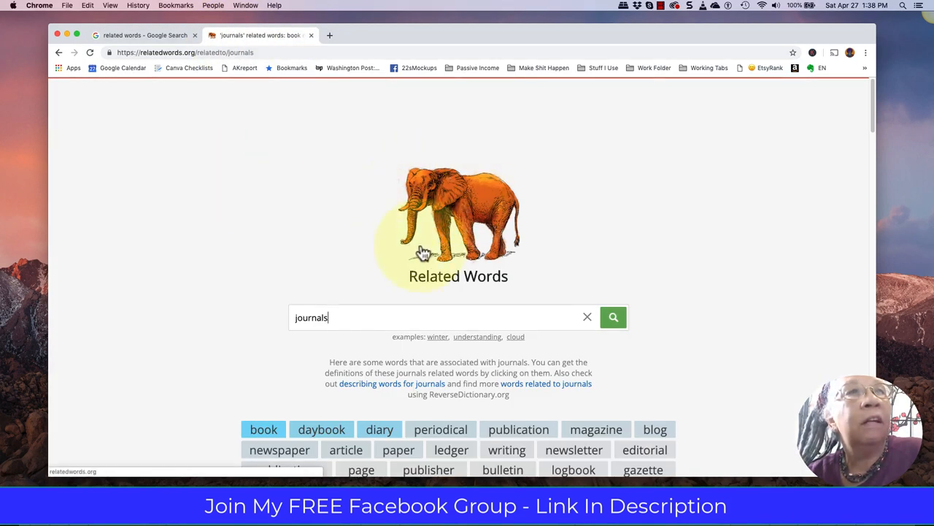
{"action": "scroll", "scroll_direction": "down", "scroll_amount": 3}
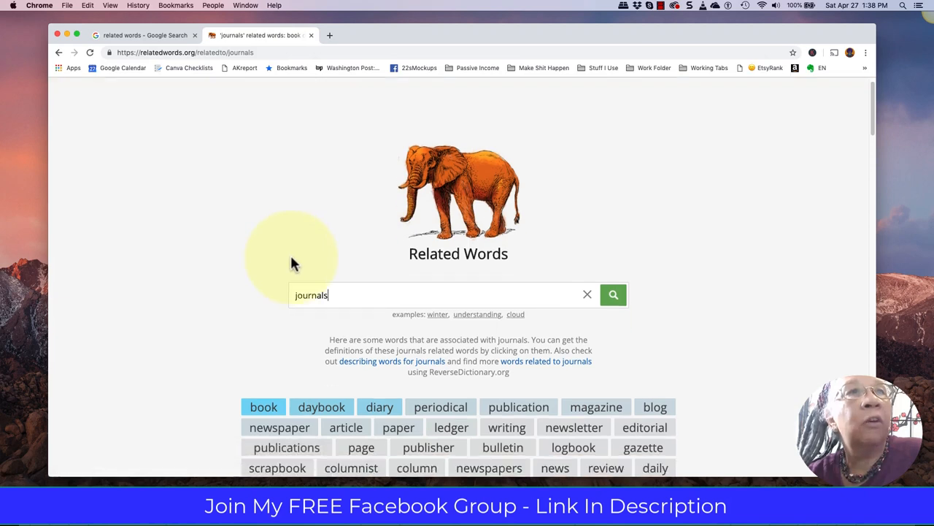
{"action": "scroll", "scroll_direction": "down", "scroll_amount": 3}
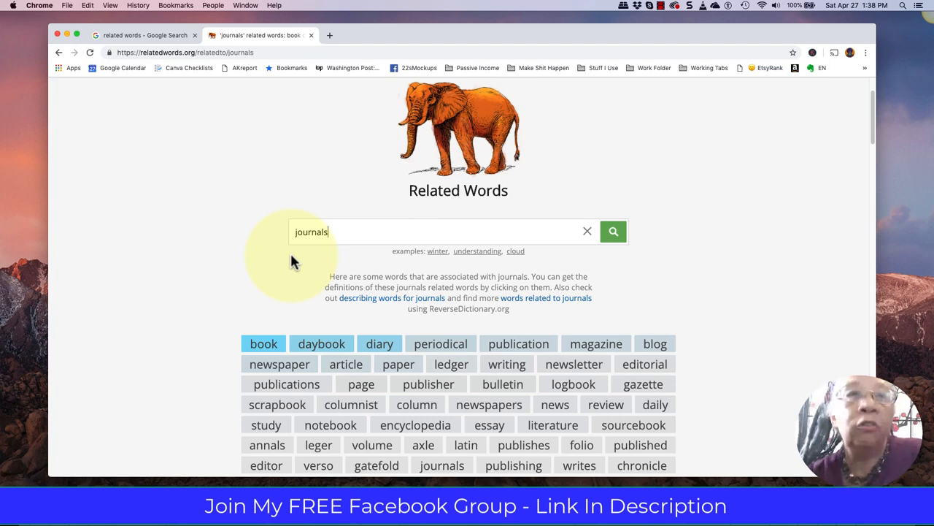
{"action": "scroll", "scroll_direction": "down", "scroll_amount": 3}
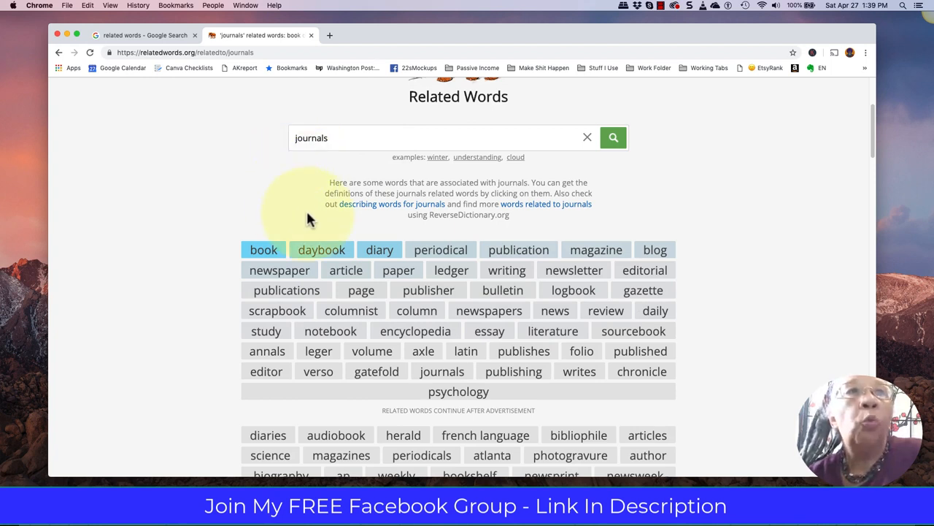
{"action": "mouse_move", "coordinate": [379, 250]}
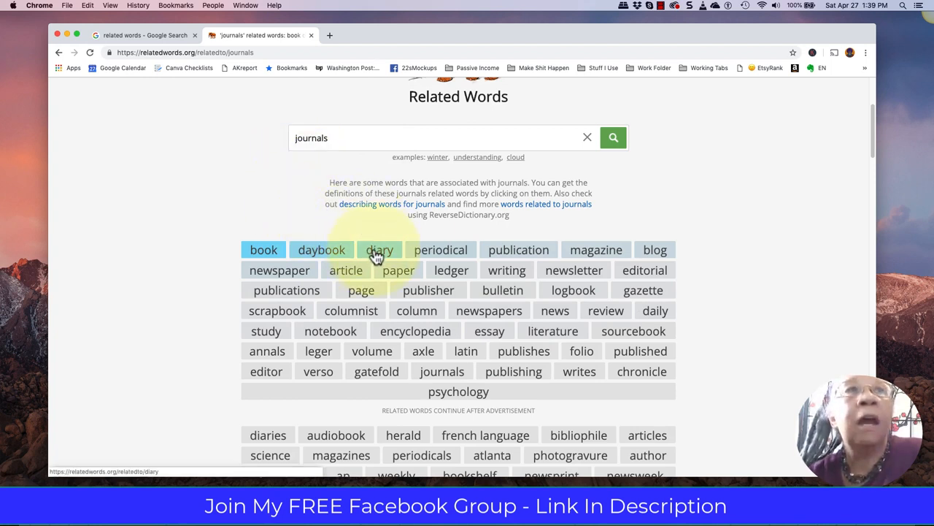
{"action": "mouse_move", "coordinate": [322, 250]}
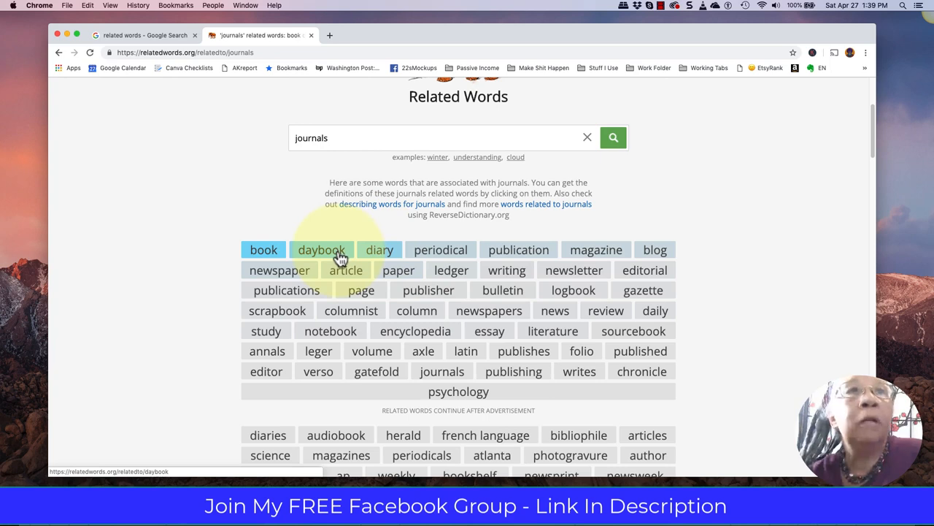
{"action": "scroll", "scroll_direction": "down", "scroll_amount": 3}
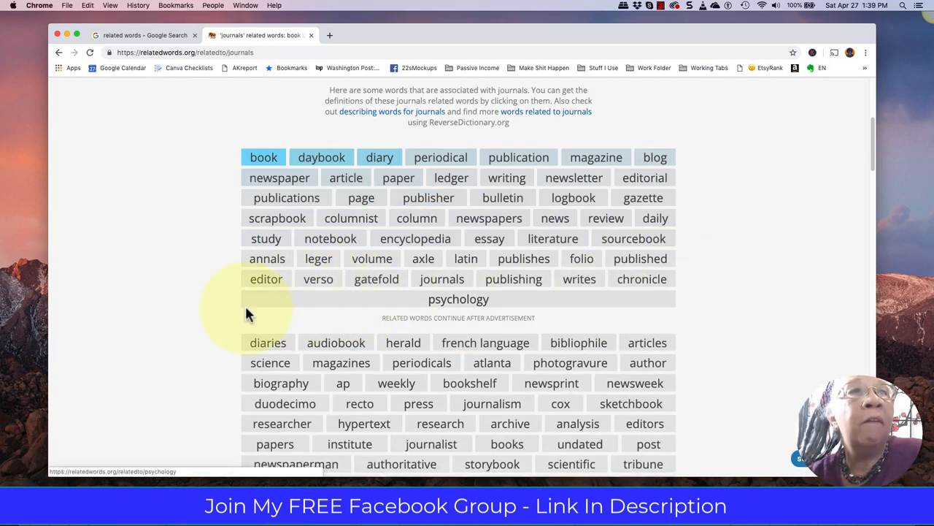
{"action": "scroll", "scroll_direction": "down", "scroll_amount": 3}
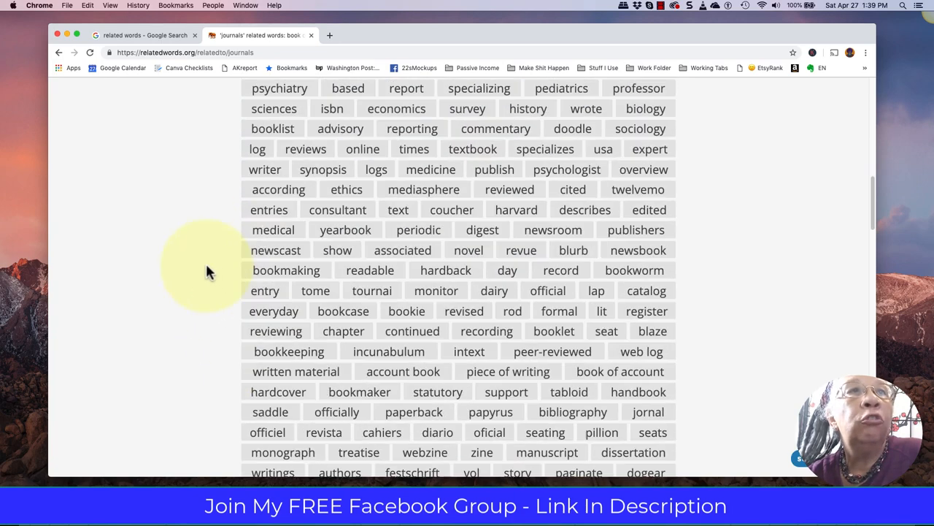
{"action": "mouse_move", "coordinate": [506, 351]}
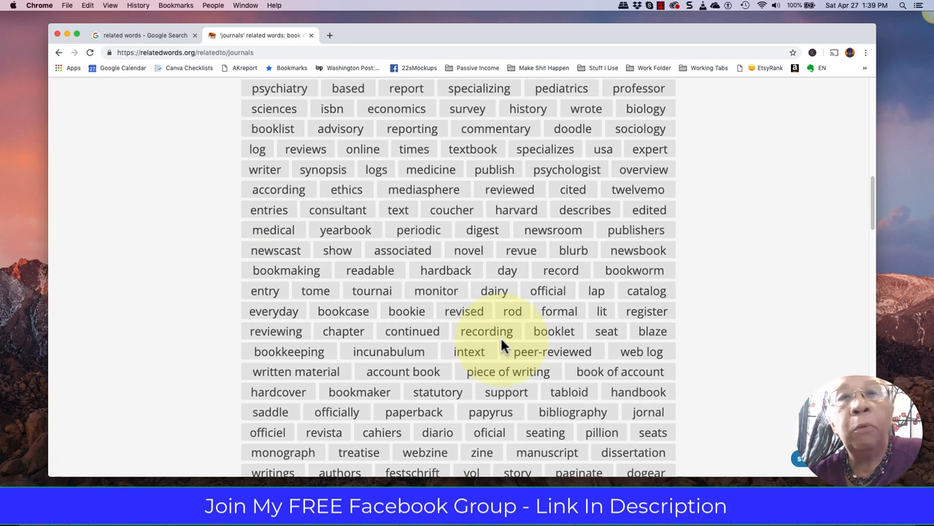
{"action": "mouse_move", "coordinate": [503, 363]}
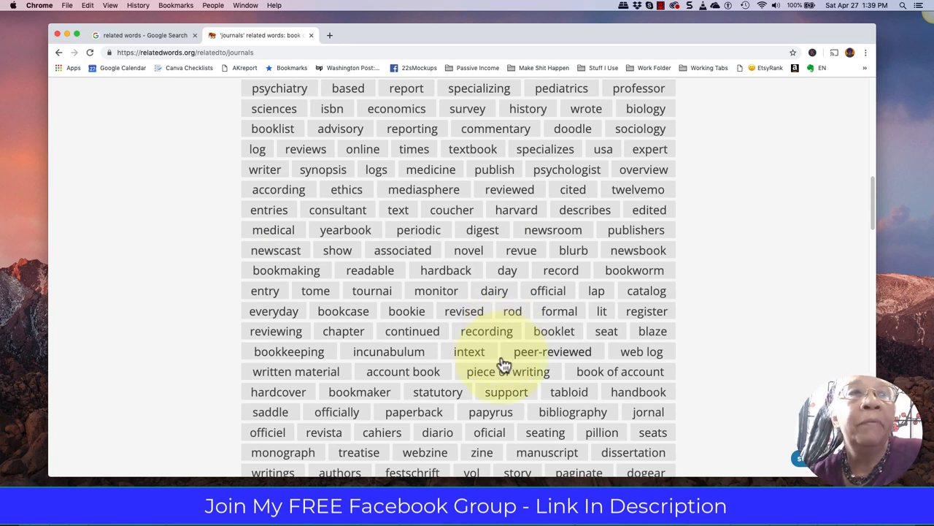
{"action": "scroll", "scroll_direction": "down", "scroll_amount": 3}
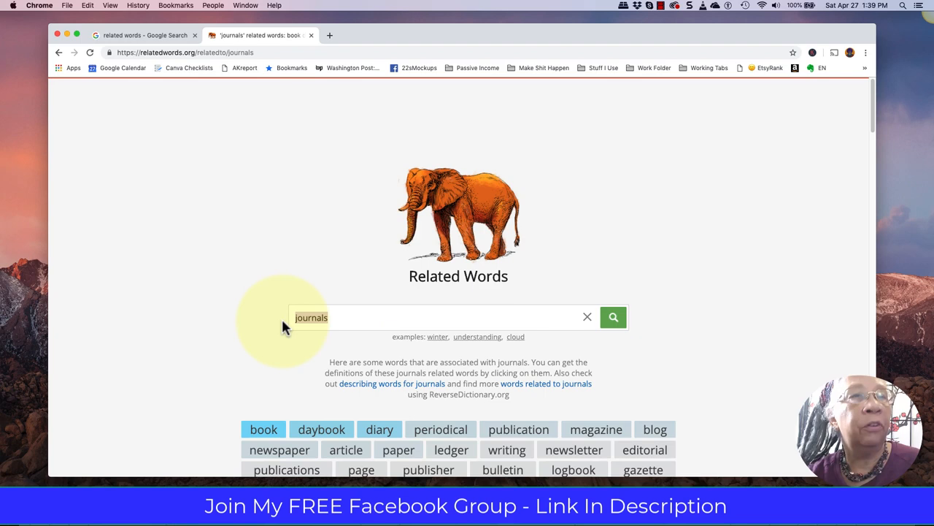
- Search 'planners' and scroll its related words, such as adviser, organizer, scheduler and agenda
{"action": "type", "text": "planners"}
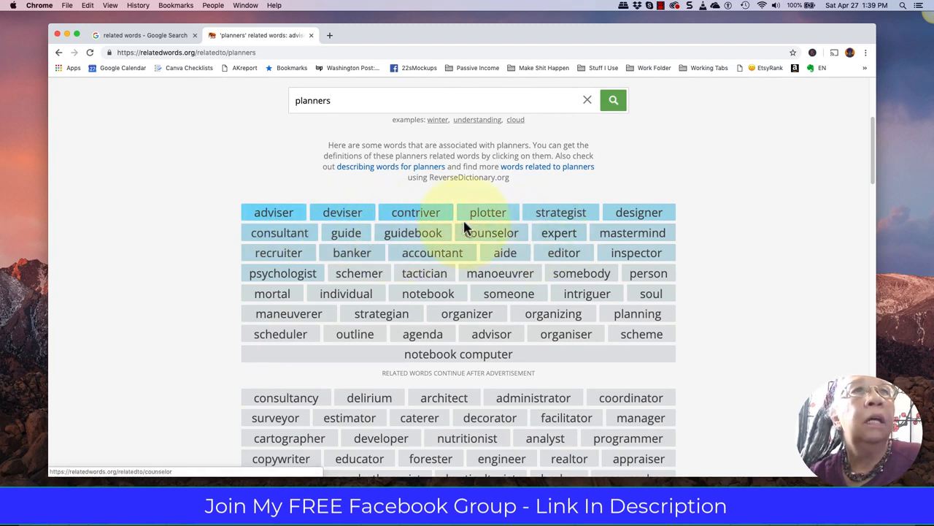
{"action": "mouse_move", "coordinate": [568, 283]}
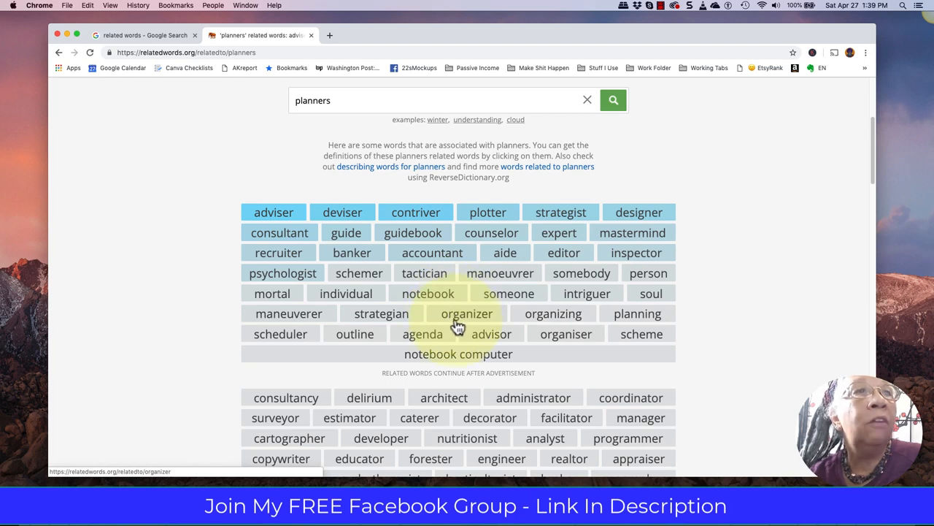
{"action": "scroll", "scroll_direction": "down", "scroll_amount": 3}
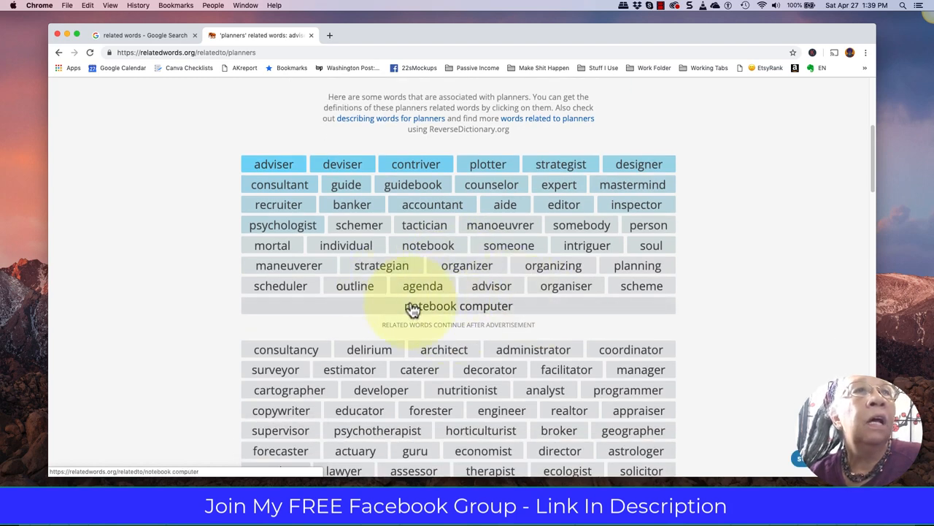
{"action": "mouse_move", "coordinate": [563, 320]}
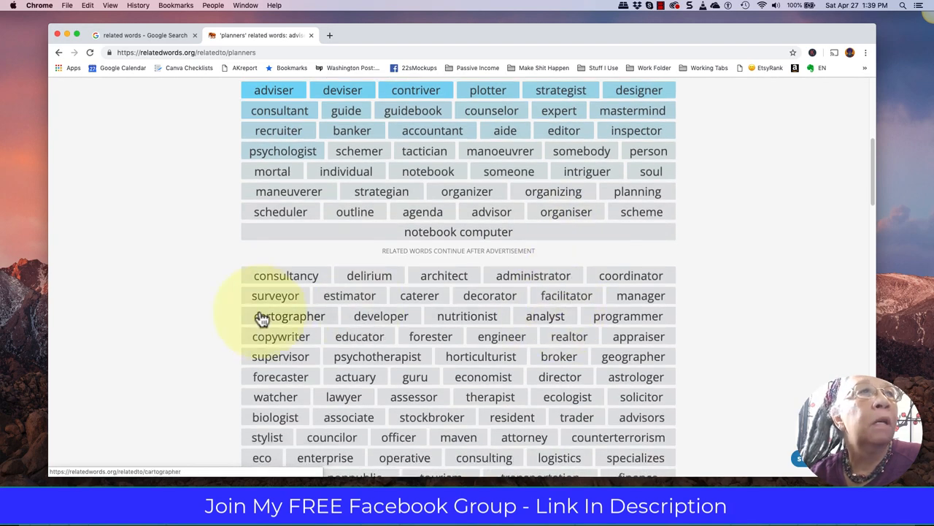
{"action": "mouse_move", "coordinate": [413, 110]}
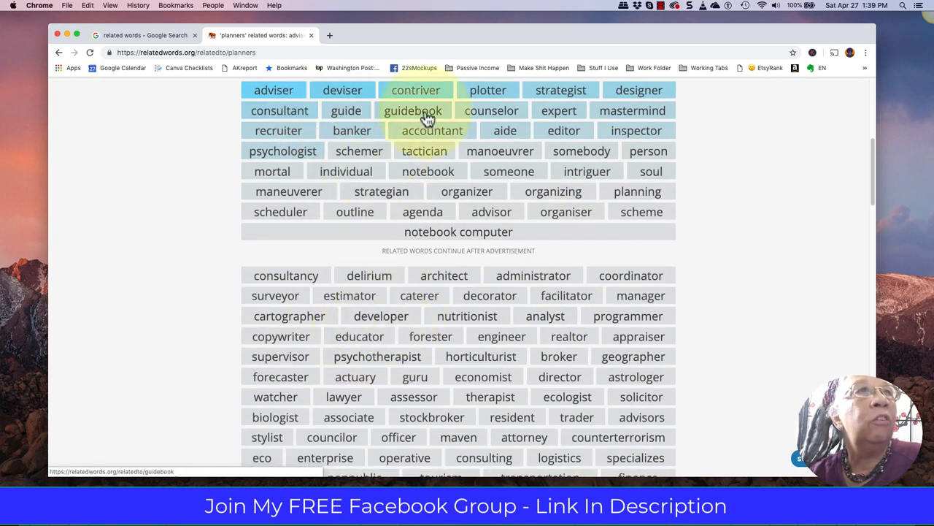
{"action": "mouse_move", "coordinate": [586, 171]}
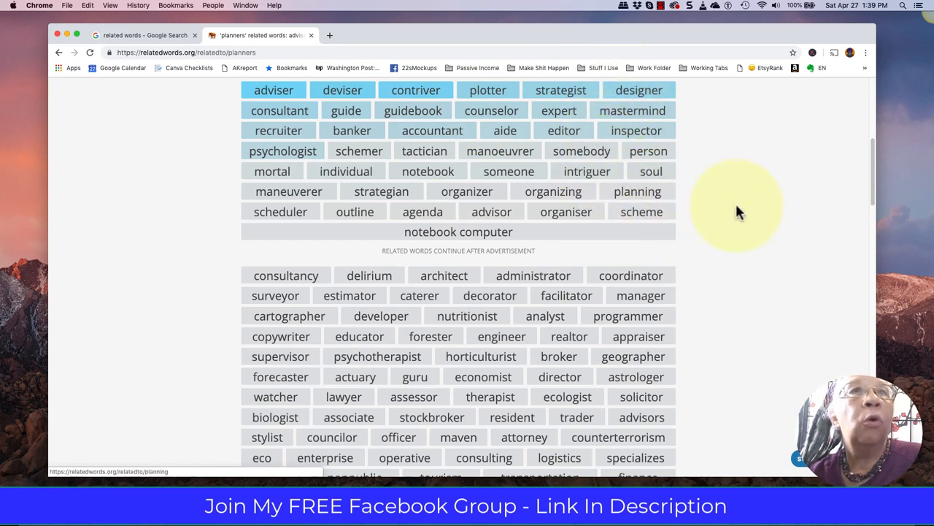
{"action": "scroll", "scroll_direction": "up", "scroll_amount": 3}
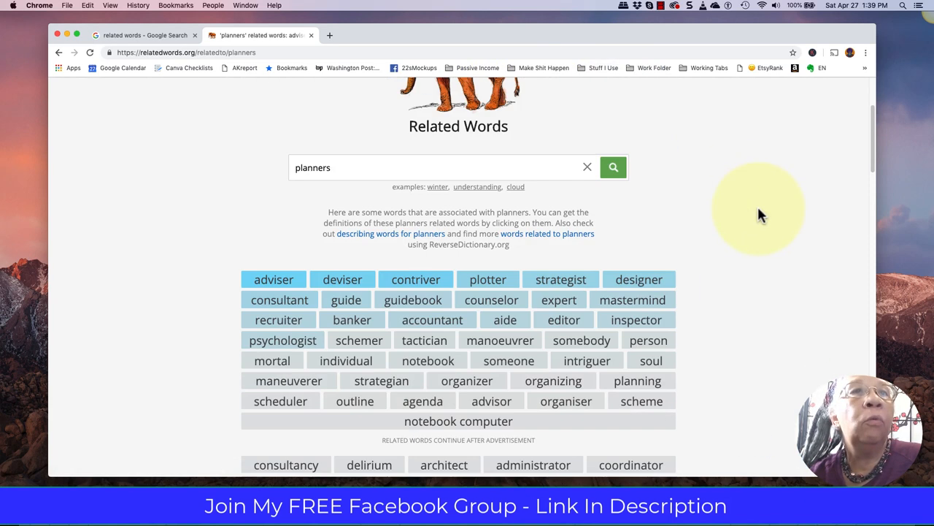
{"action": "mouse_move", "coordinate": [372, 157]}
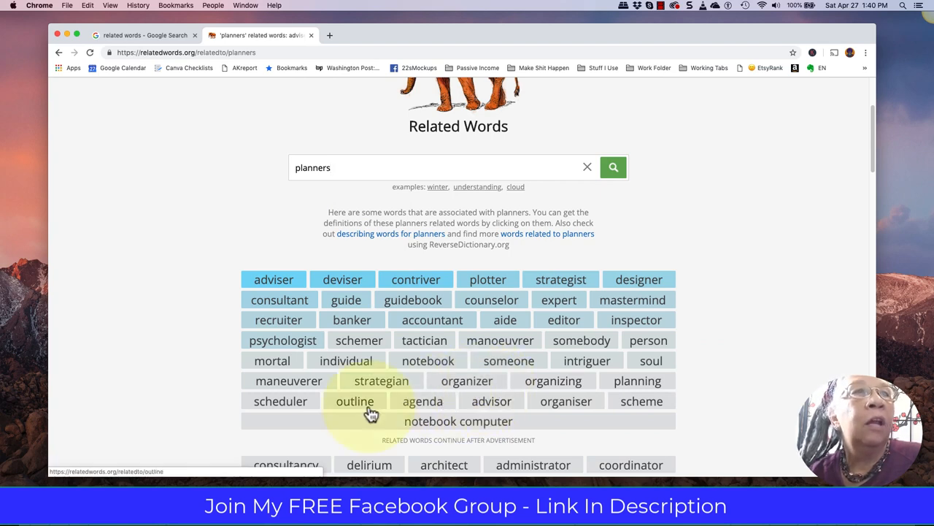
{"action": "mouse_move", "coordinate": [280, 401]}
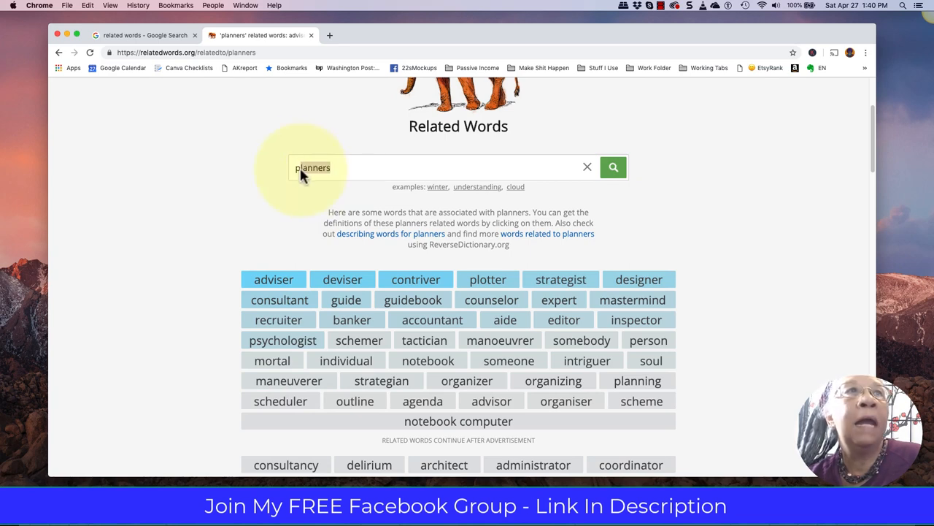
{"action": "mouse_move", "coordinate": [292, 175]}
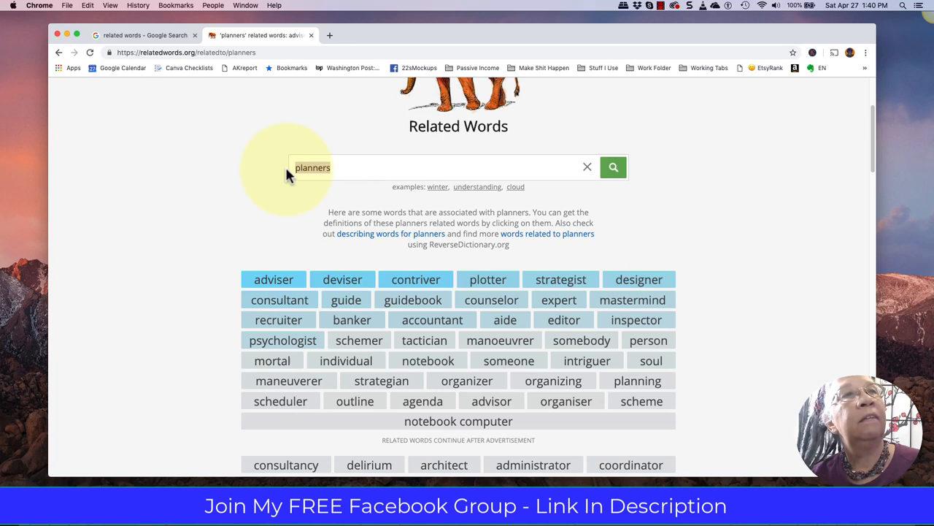
- Search 'notebook' and scroll its full related word list, including jotter, journal and sketchbook
{"action": "type", "text": "notebook"}
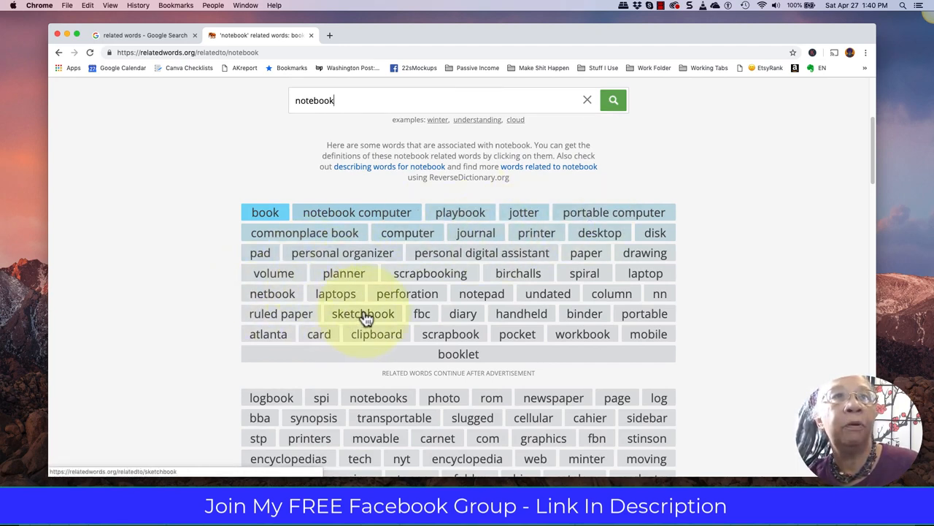
{"action": "mouse_move", "coordinate": [598, 317]}
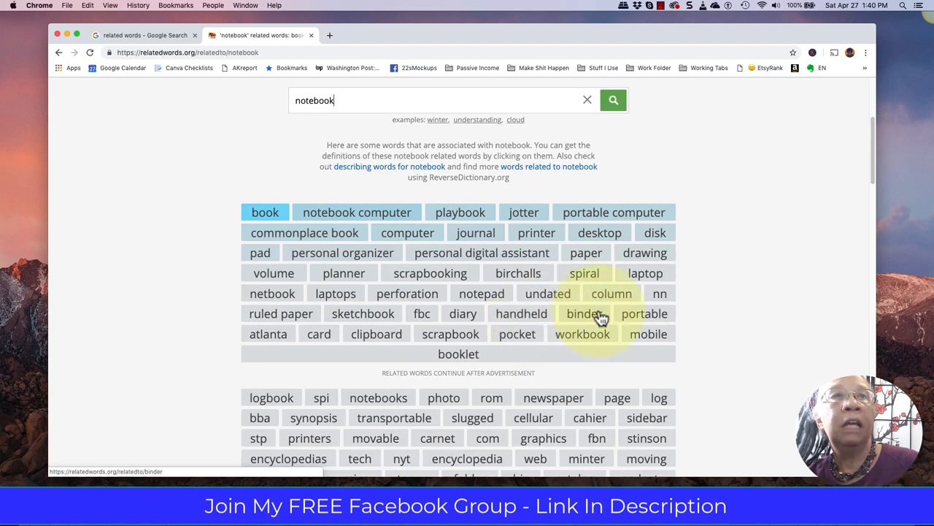
{"action": "mouse_move", "coordinate": [450, 334]}
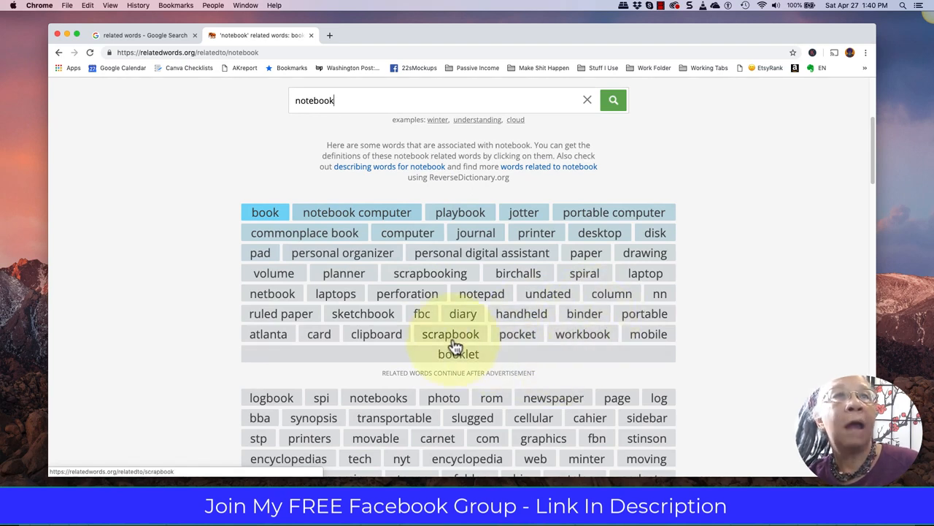
{"action": "mouse_move", "coordinate": [582, 334]}
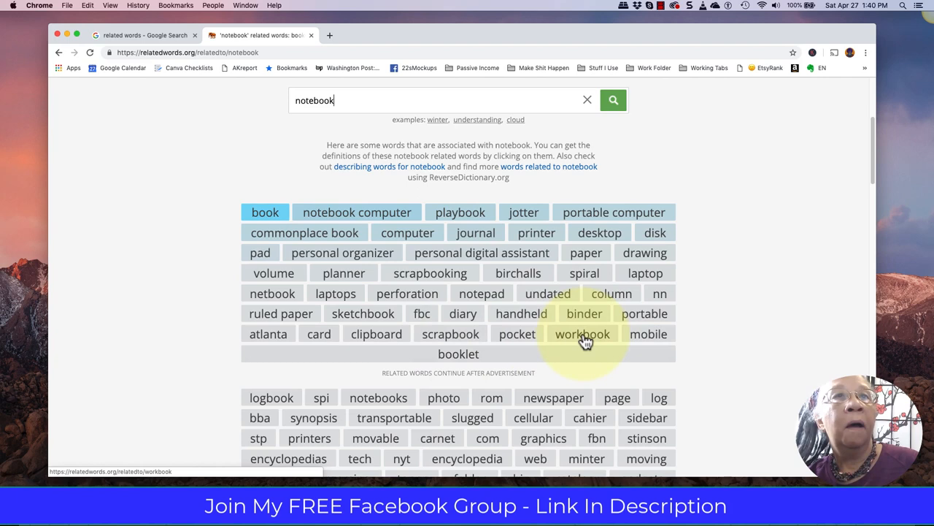
{"action": "mouse_move", "coordinate": [460, 219]}
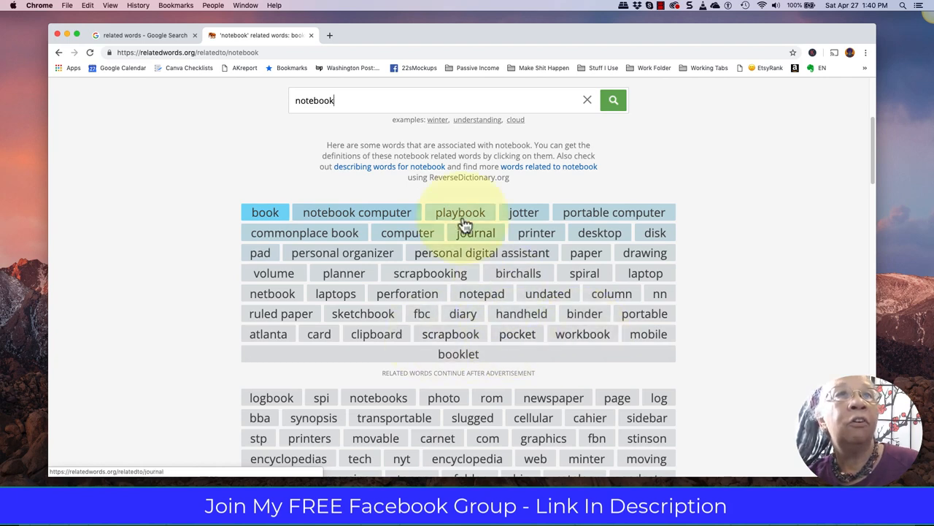
{"action": "mouse_move", "coordinate": [341, 253]}
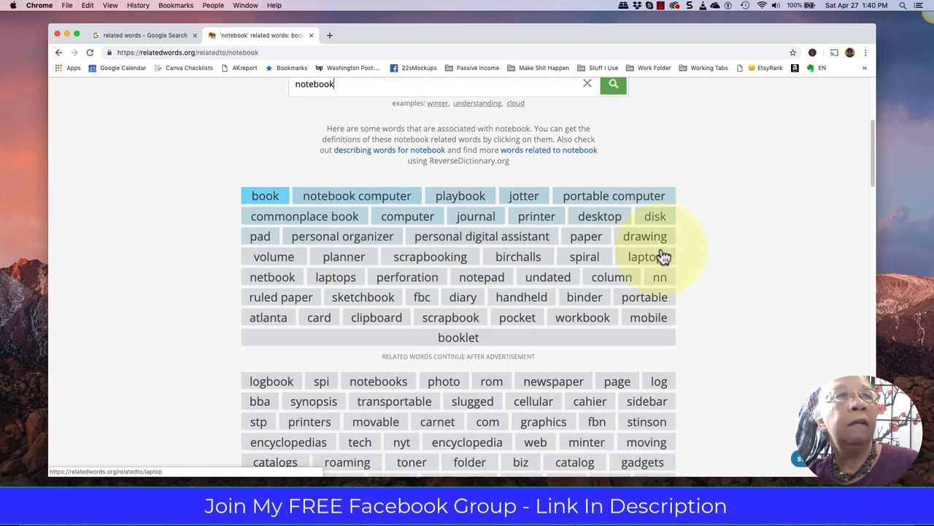
{"action": "scroll", "scroll_direction": "down", "scroll_amount": 3}
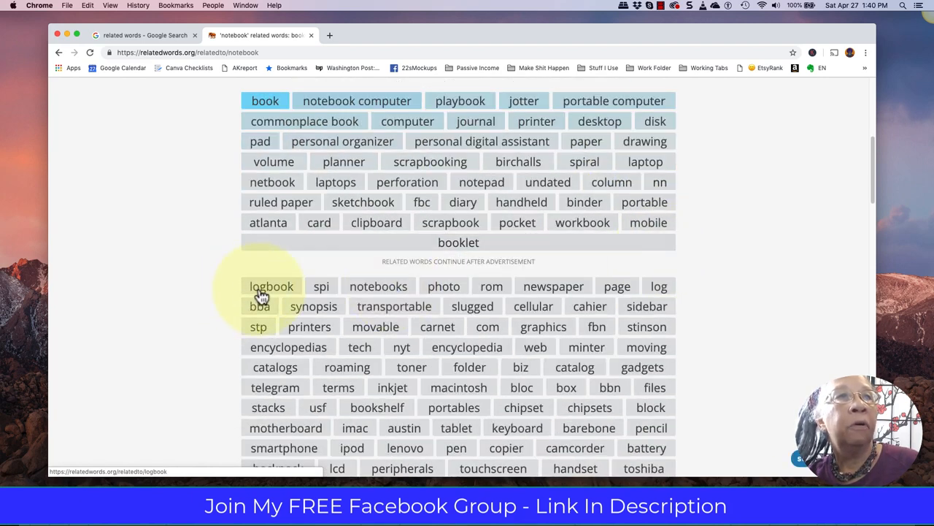
{"action": "mouse_move", "coordinate": [556, 381]}
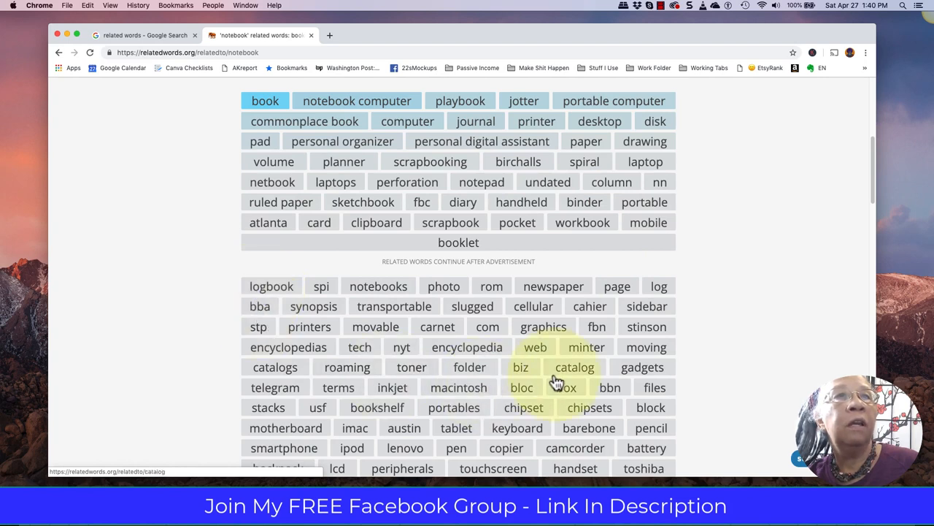
{"action": "scroll", "scroll_direction": "down", "scroll_amount": 3}
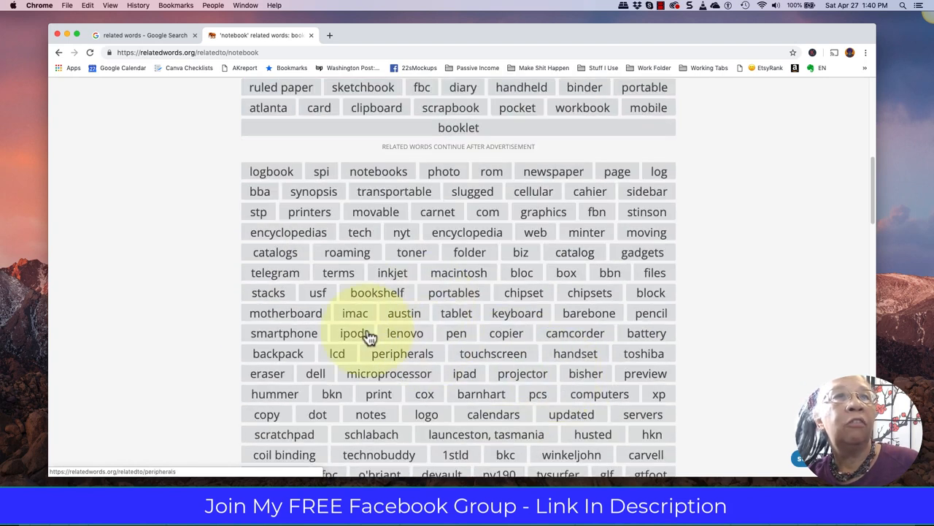
{"action": "scroll", "scroll_direction": "down", "scroll_amount": 3}
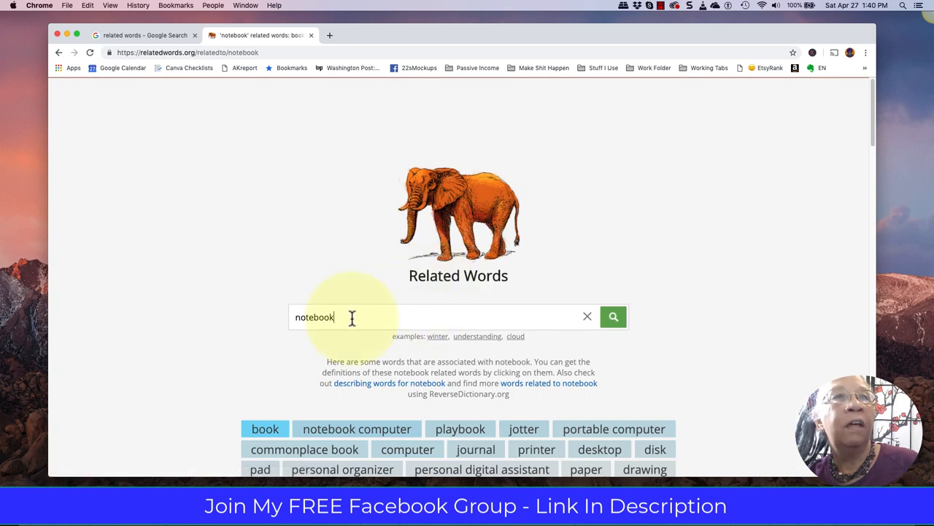
- Search 'diary', review words like blog, memoir and logbook, and return to Google results
{"action": "type", "text": "diary"}
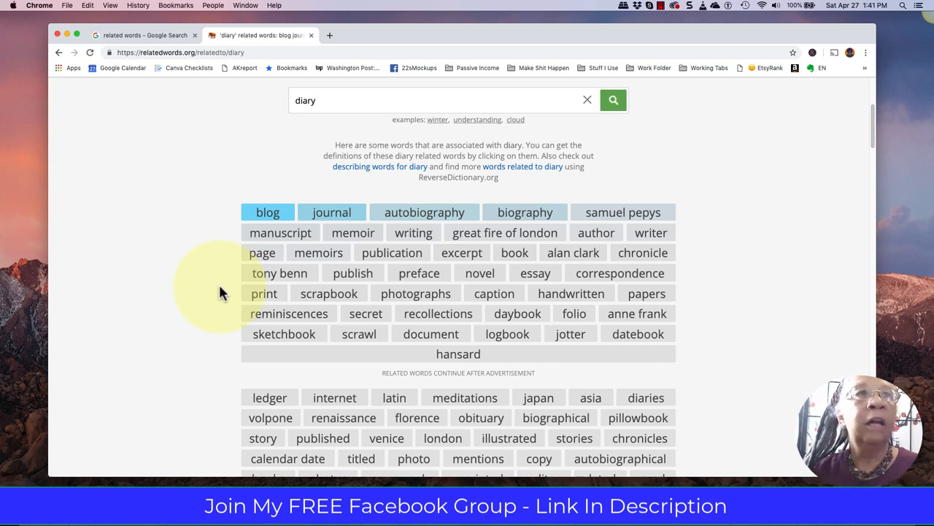
{"action": "mouse_move", "coordinate": [208, 247]}
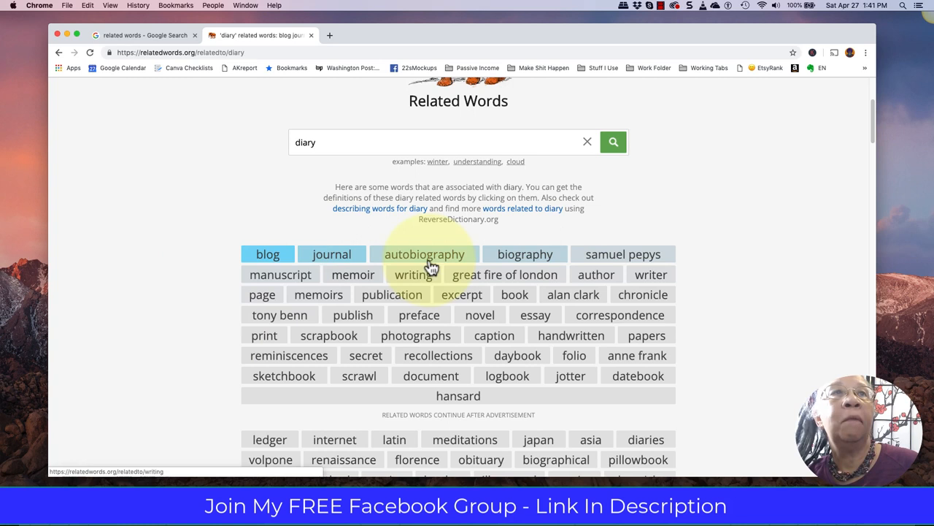
{"action": "mouse_move", "coordinate": [686, 290]}
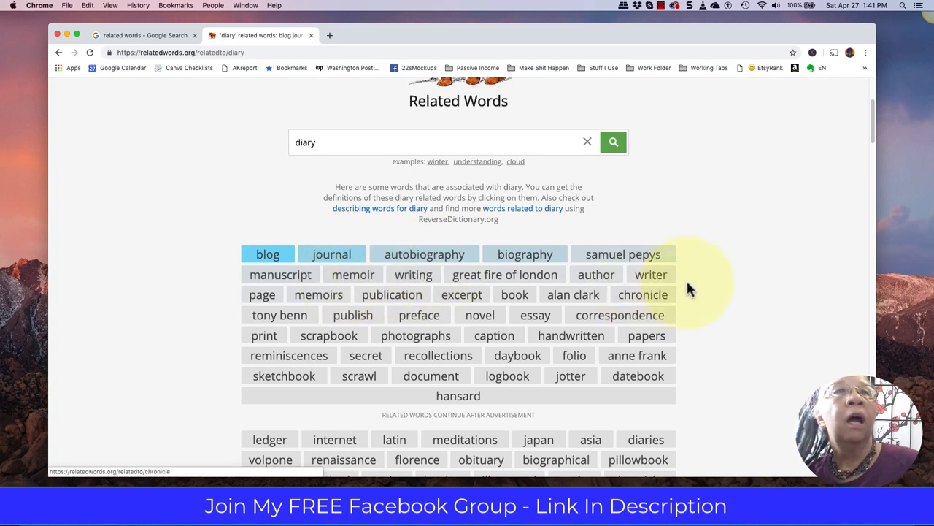
{"action": "mouse_move", "coordinate": [570, 335]}
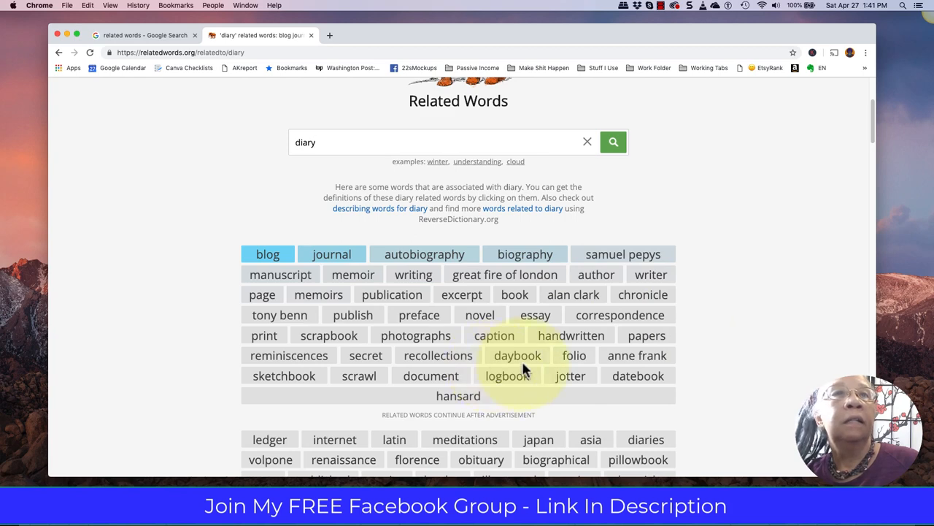
{"action": "mouse_move", "coordinate": [638, 376]}
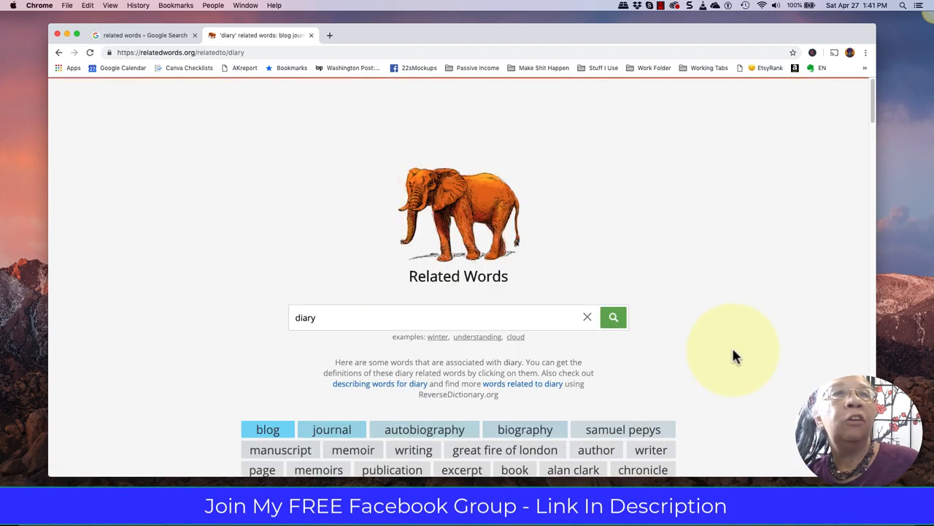
{"action": "scroll", "scroll_direction": "down", "scroll_amount": 3}
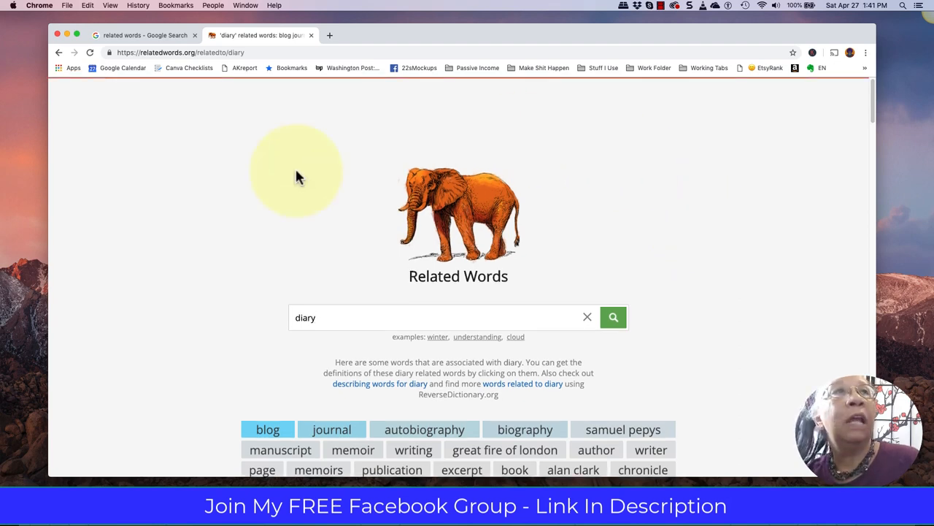
{"action": "left_click", "coordinate": [144, 35]}
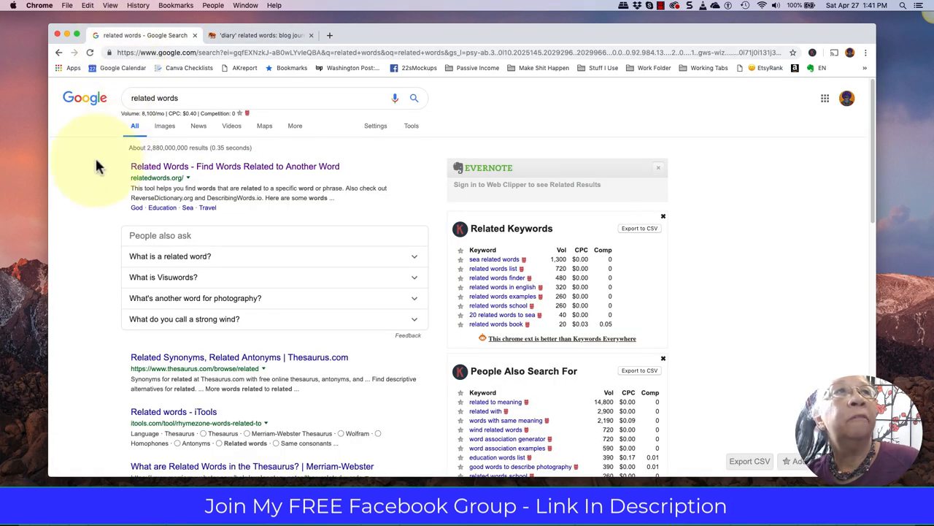
{"action": "mouse_move", "coordinate": [223, 188]}
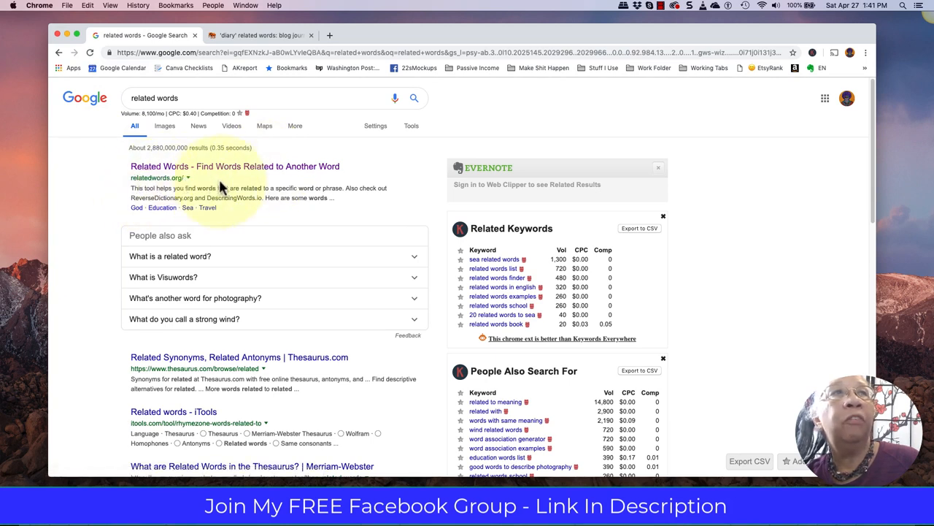
{"action": "mouse_move", "coordinate": [264, 181]}
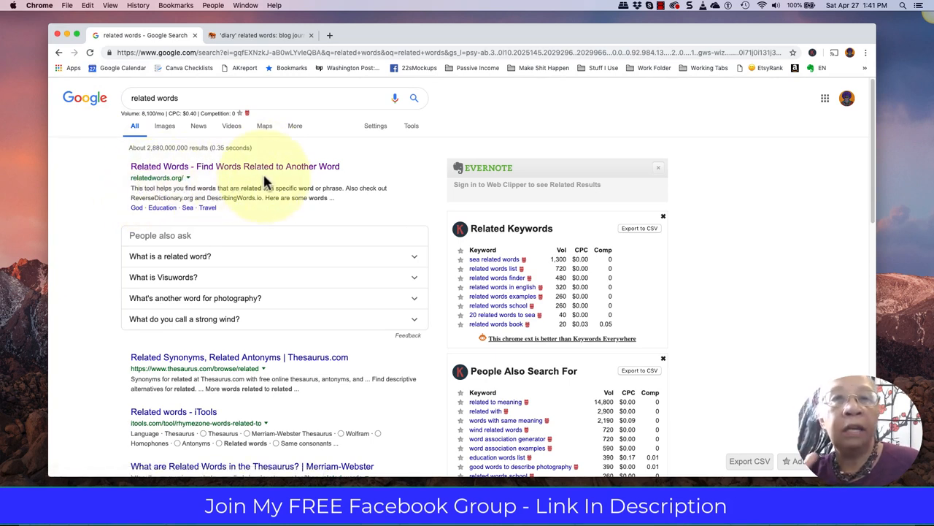